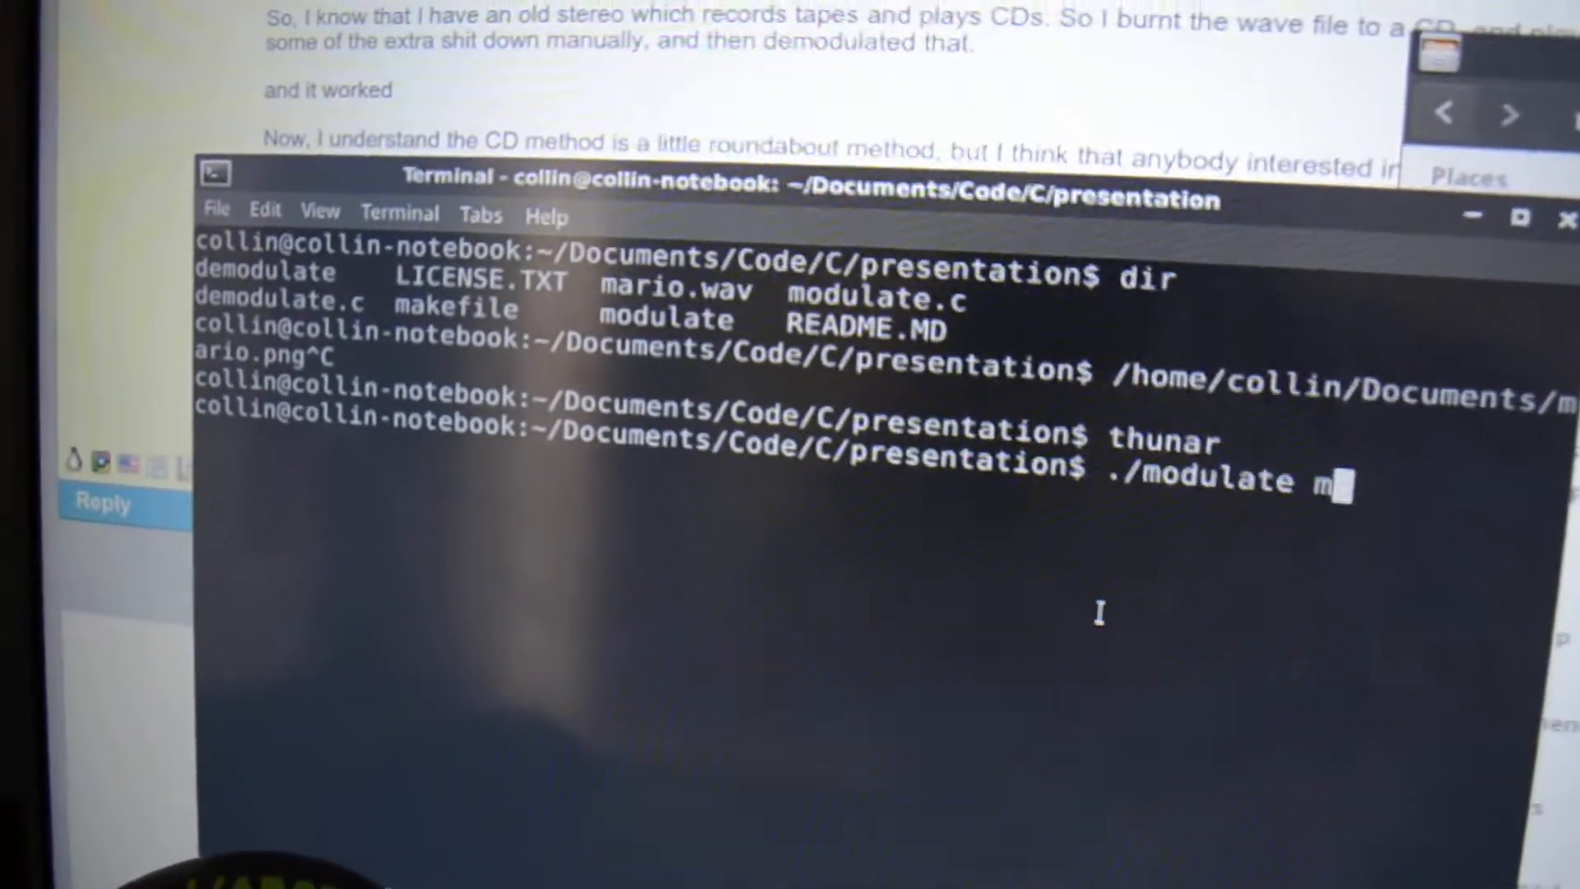
- Run ./modulate mario.png to encode the image into a WAV sound file
{"action": "type", "text": "ario.png"}
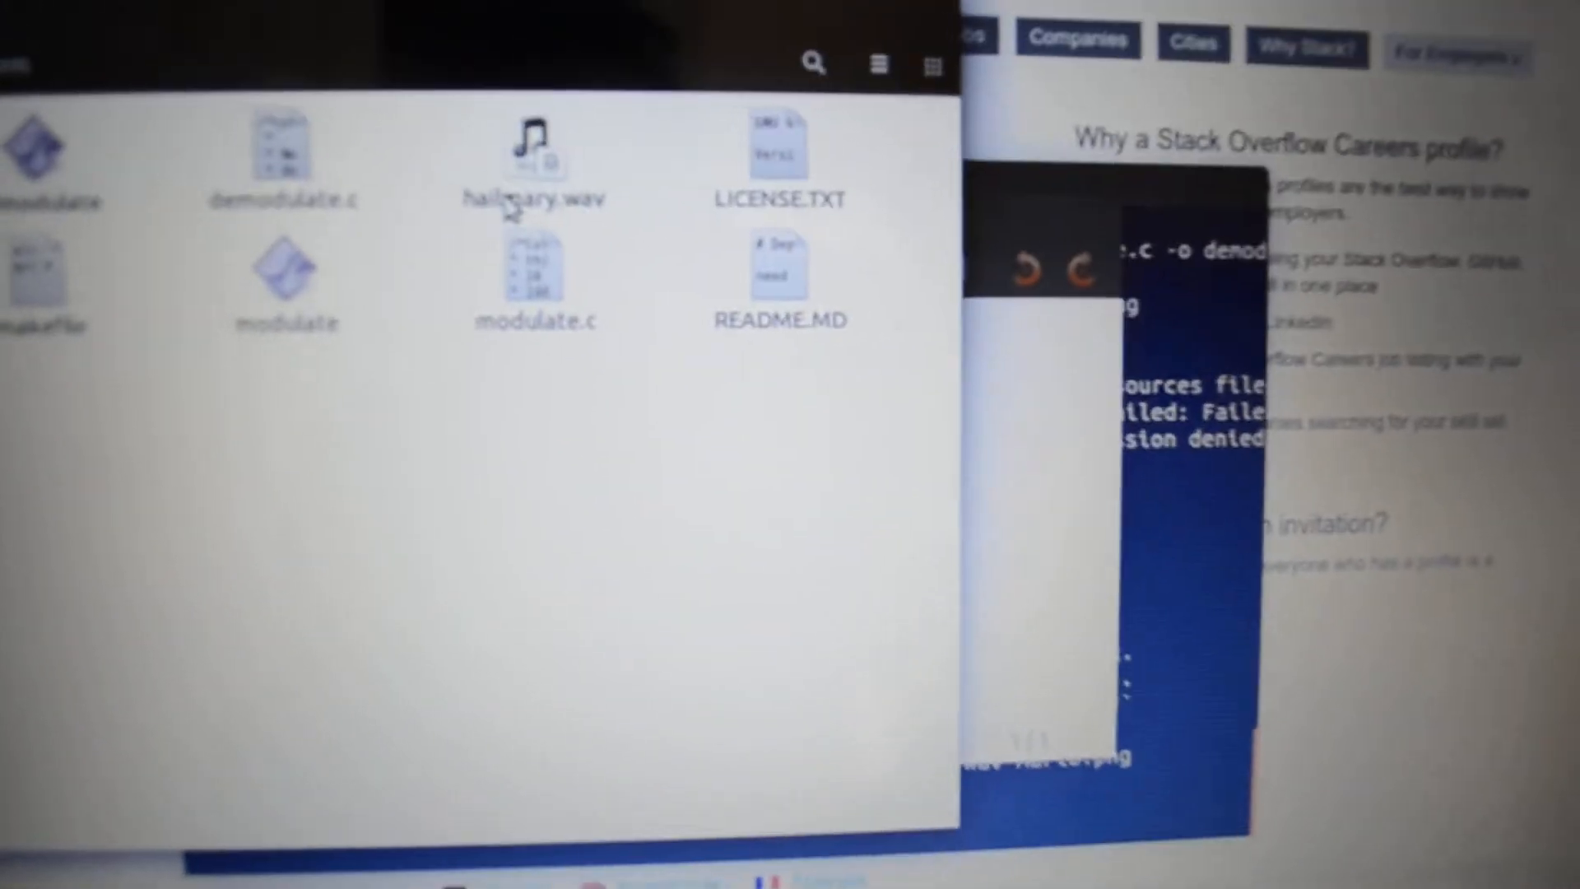
- Select the recorded hailmary.wav (2.2 MB) in the presentation folder
{"action": "left_click", "coordinate": [531, 151]}
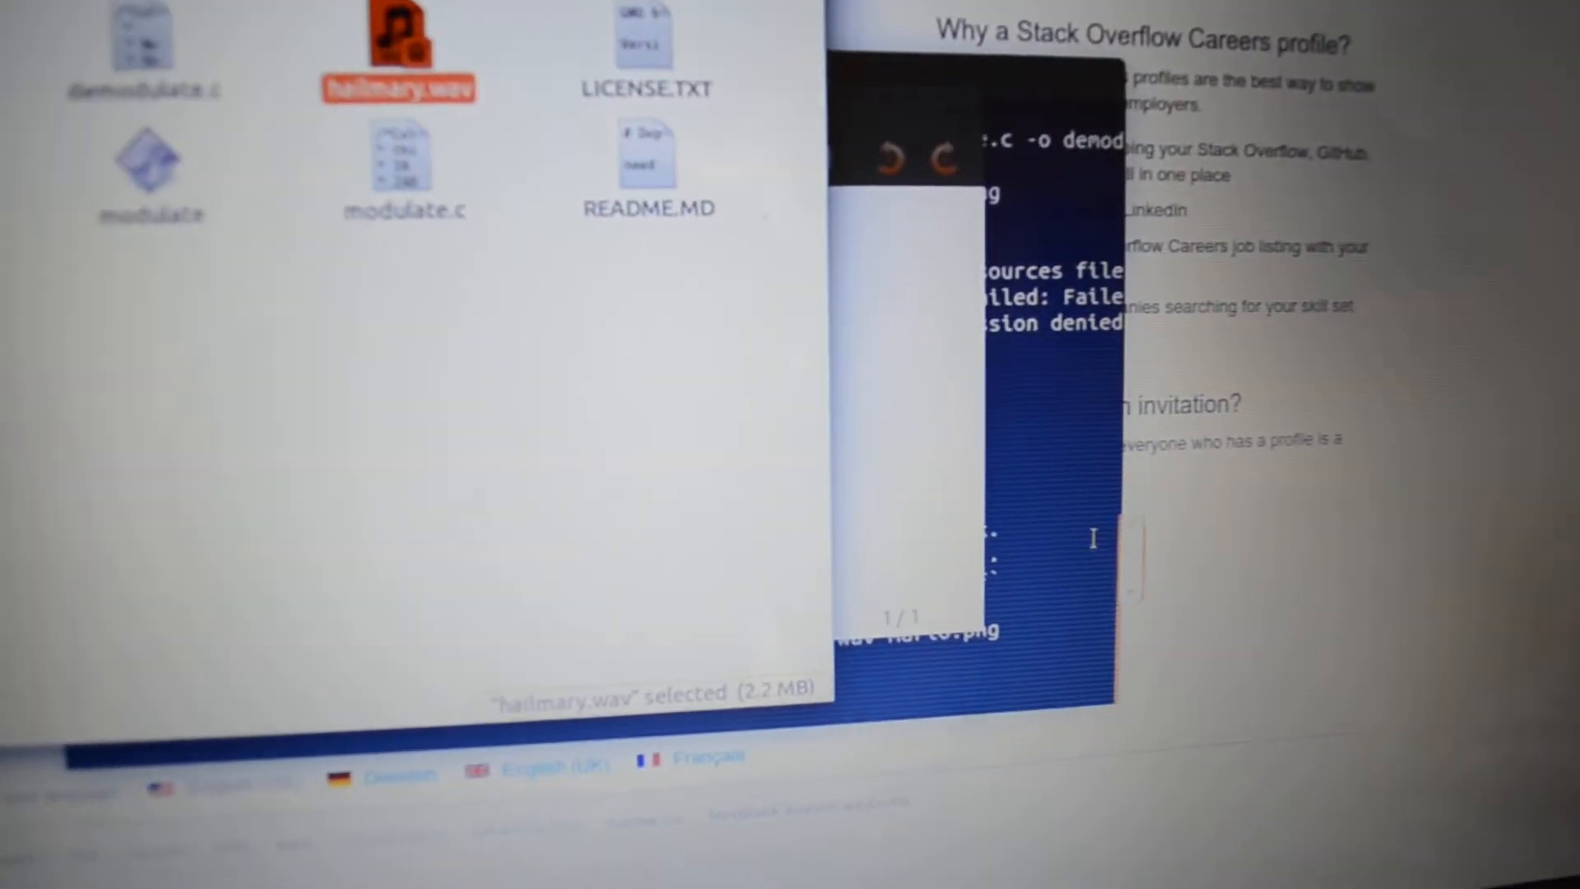